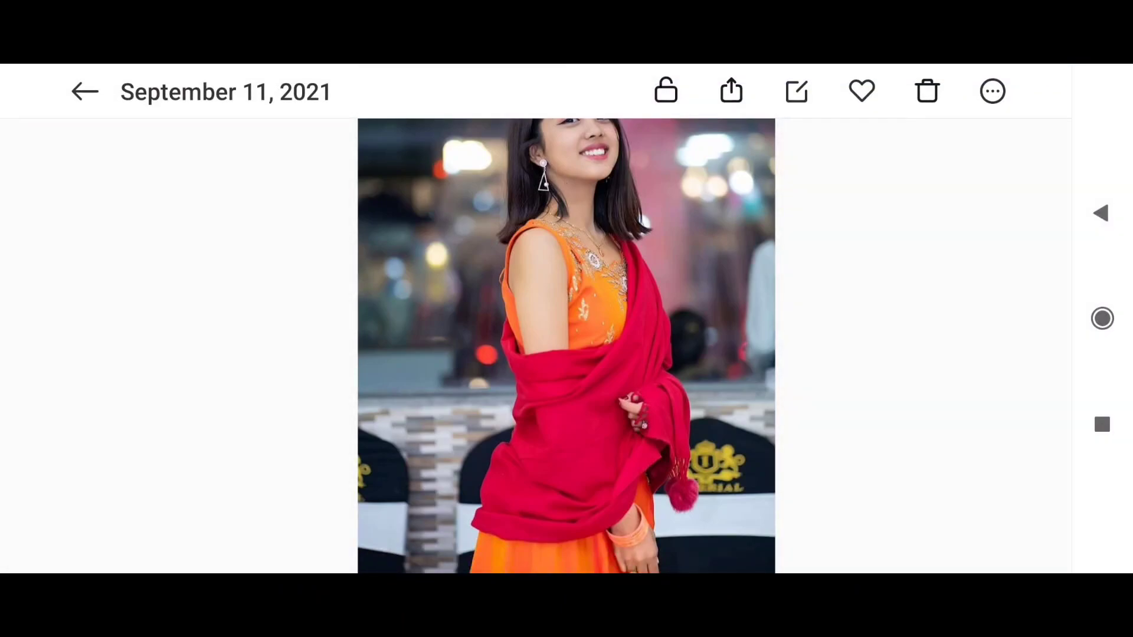
Step: Browse Gallery past the woman's portrait and PhotoRoom cutout to the blurred green background
click(730, 91)
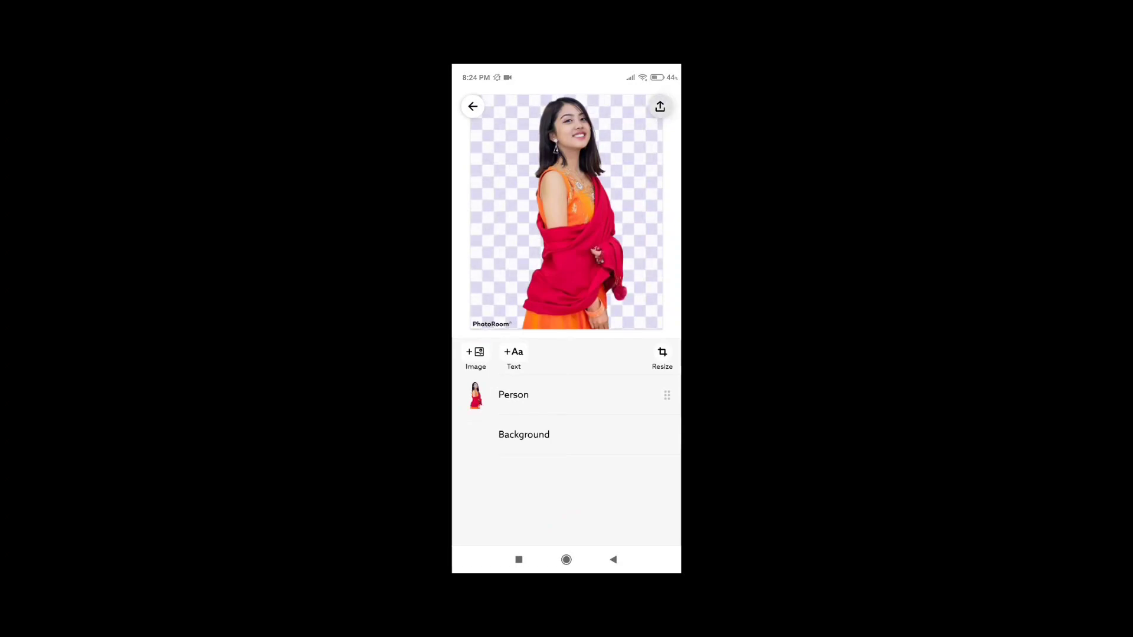
click(524, 434)
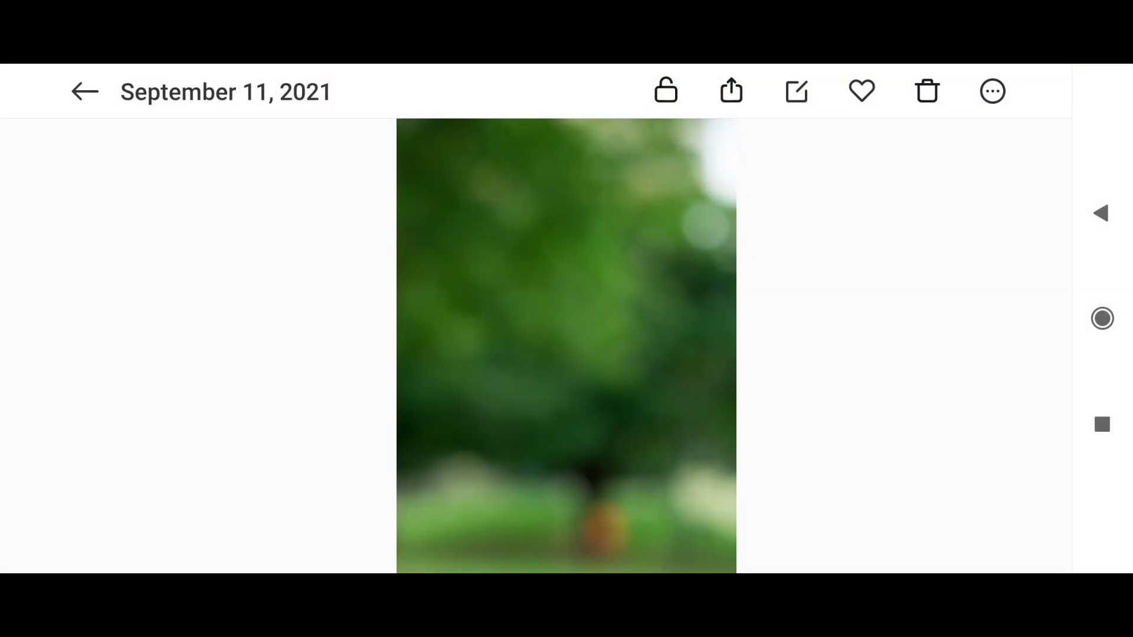
Step: Send the blurred green tree photo to the PicsArt editor via Edit
click(730, 91)
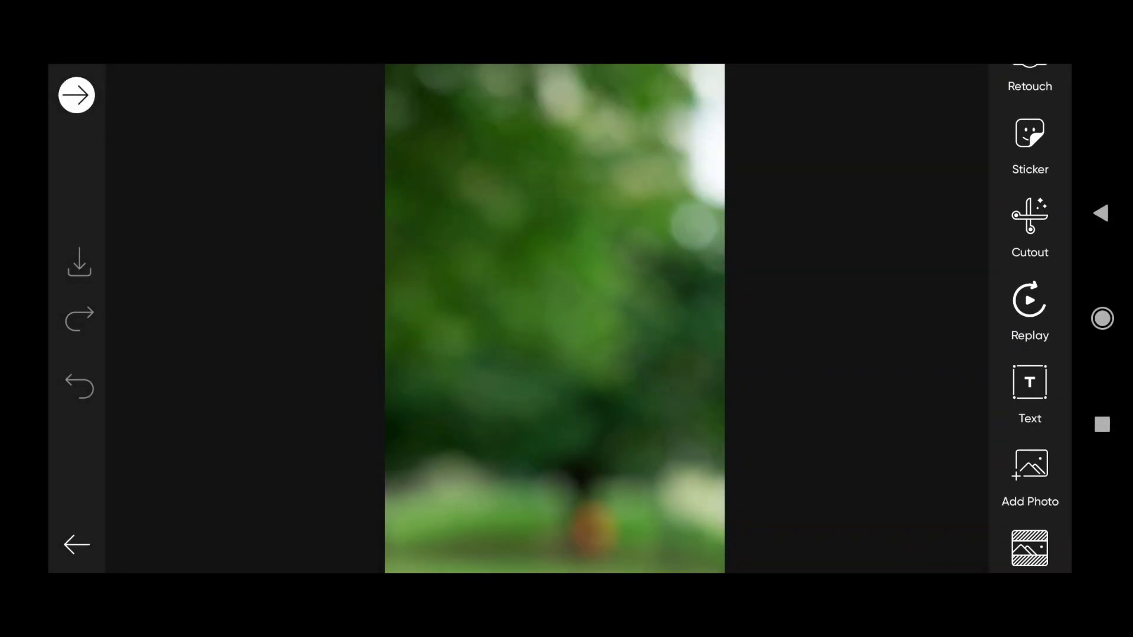
Step: Add the woman's cutout from recent photos onto the green background
click(1029, 477)
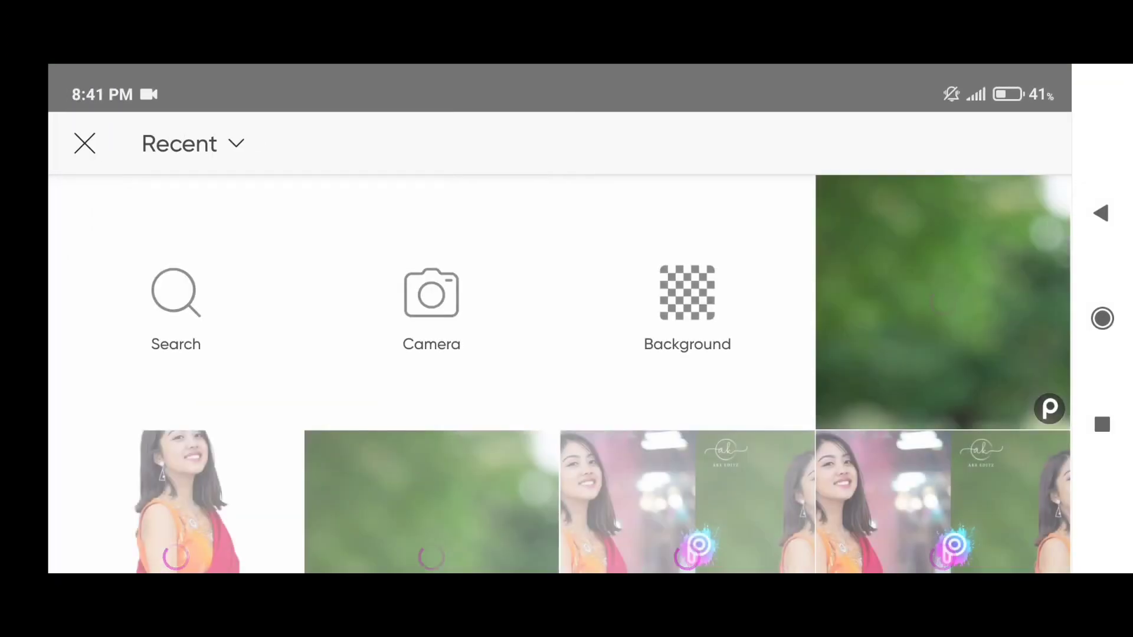
click(176, 501)
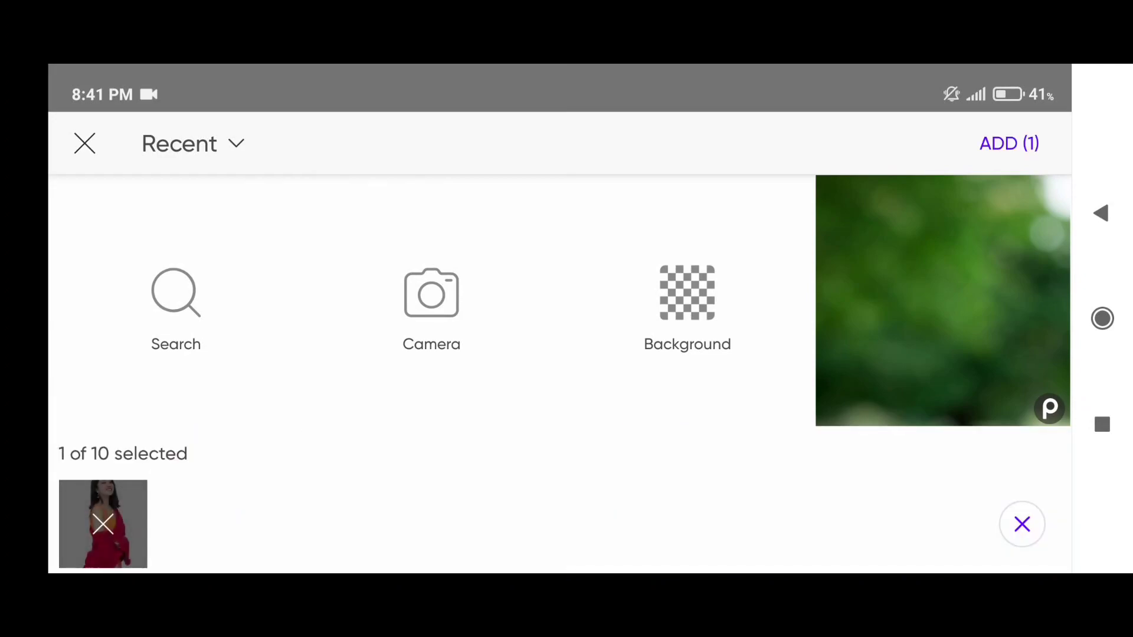
click(1008, 142)
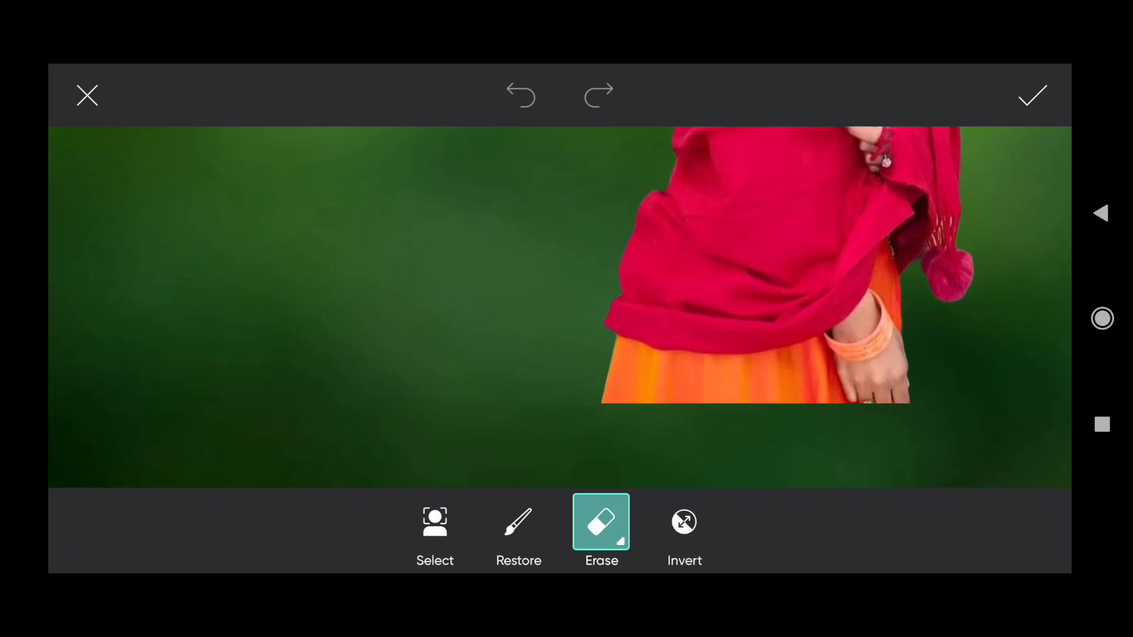
Step: Finish erasing, apply the positioned cutout, and merge it into the background
click(1031, 94)
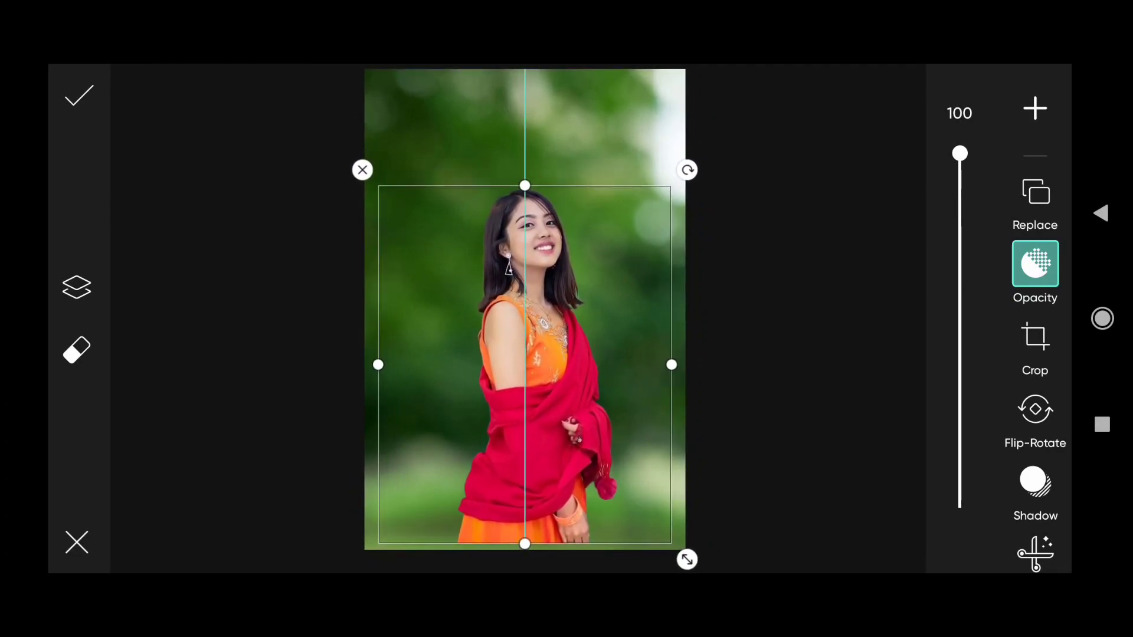
click(78, 94)
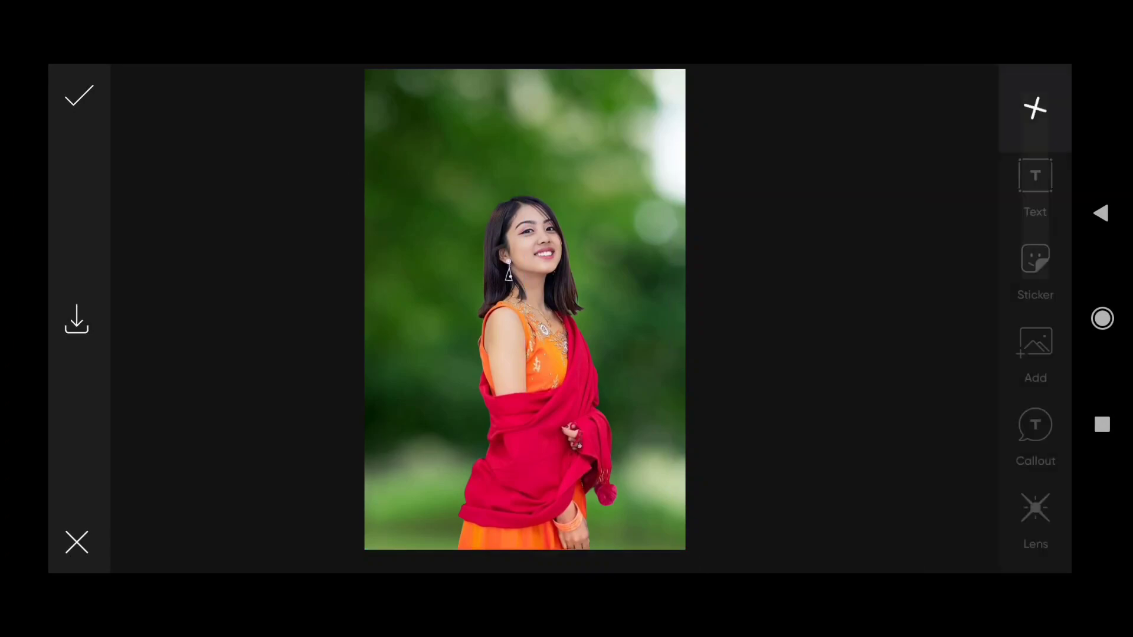
click(1035, 109)
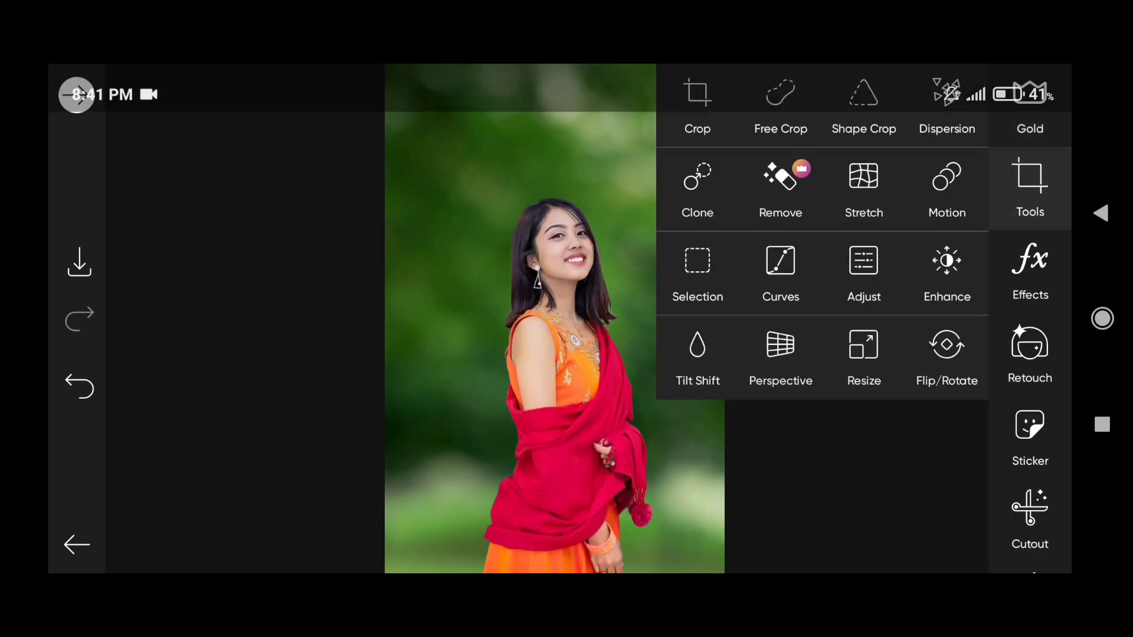
Step: Lower the composite's highlights to -28 and apply the adjustment
click(863, 273)
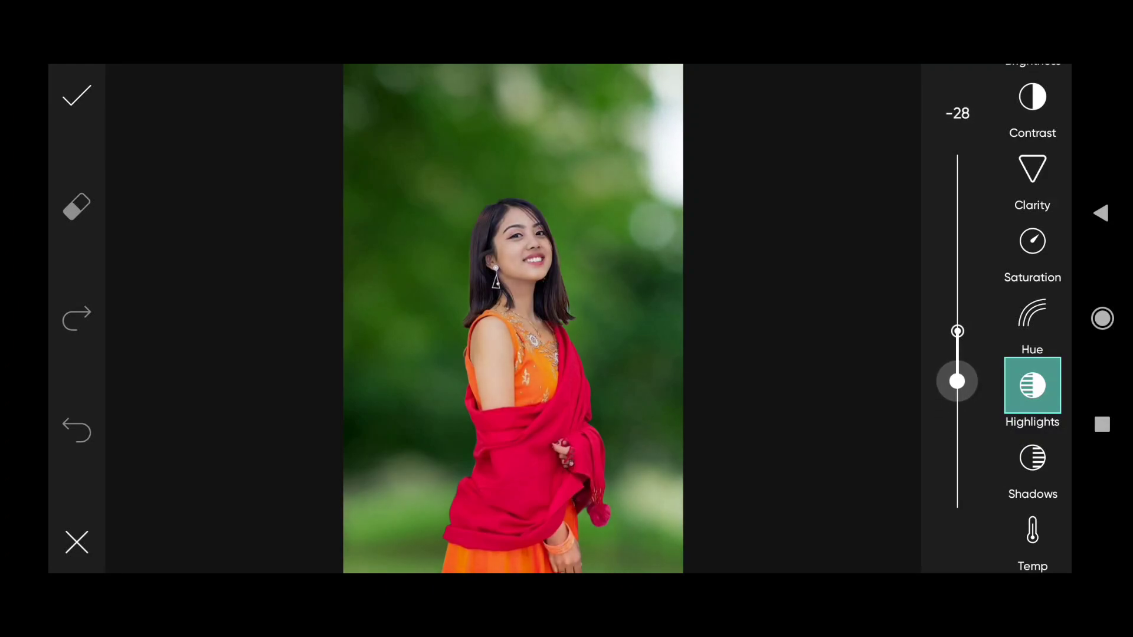
click(76, 94)
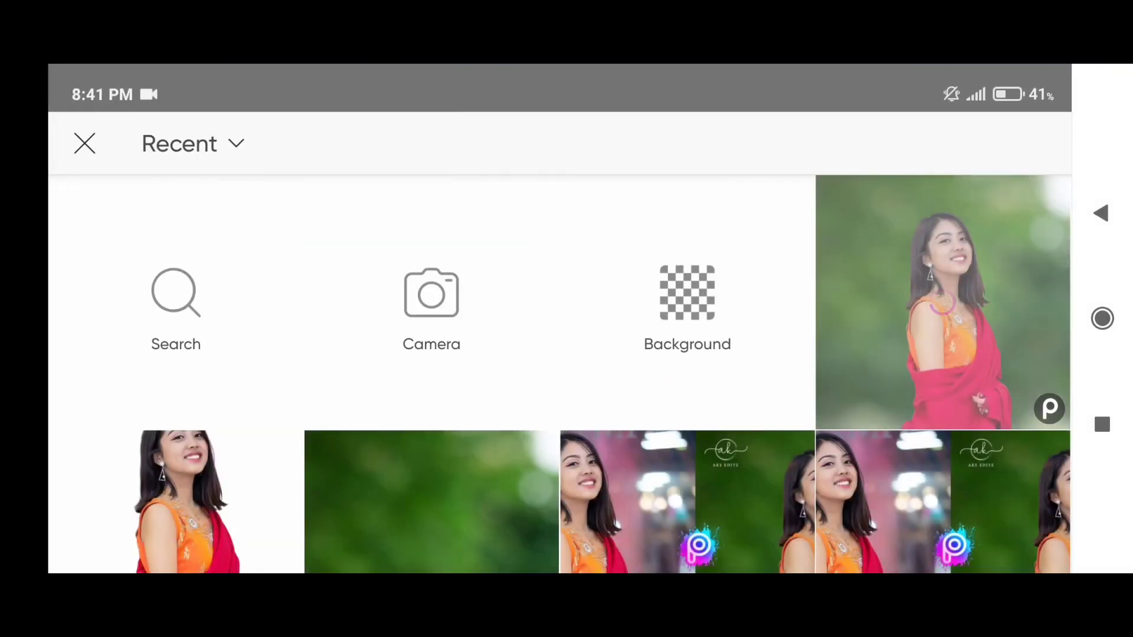
Step: Add the AKS EDITZ logo from pixelLab, screen-blended, nudged to the upper left
click(193, 143)
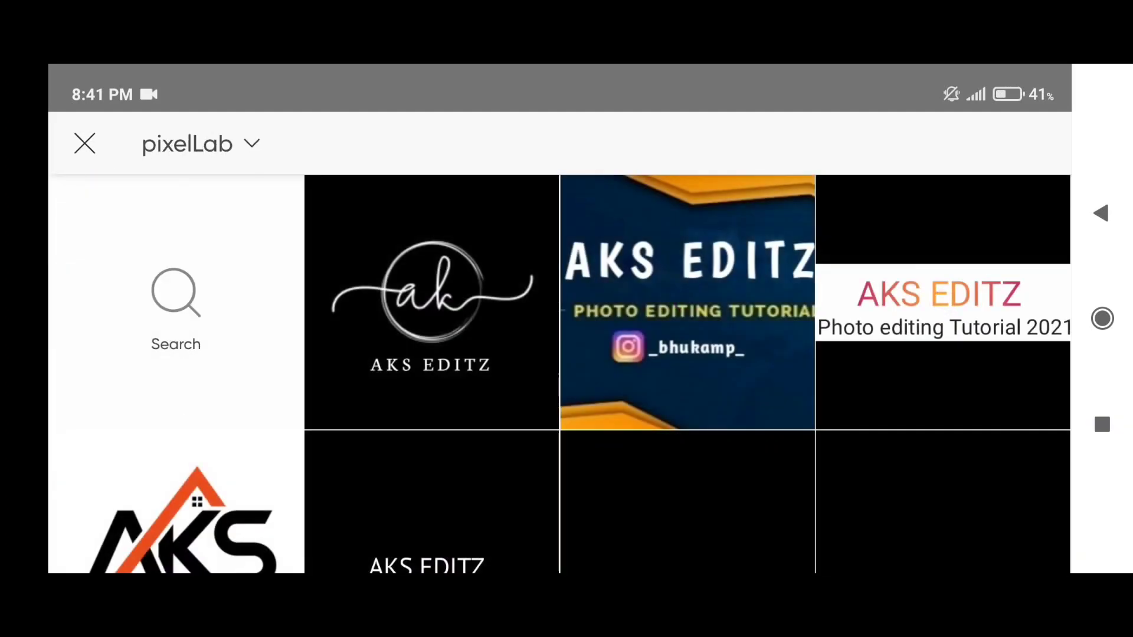
click(430, 302)
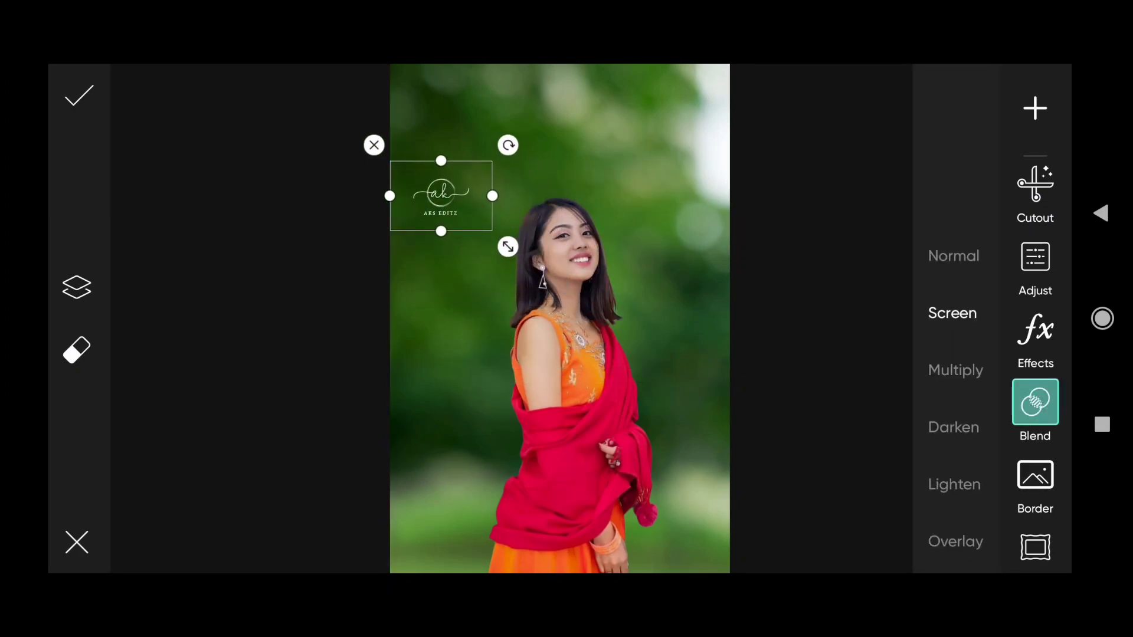
drag(441, 195, 434, 191)
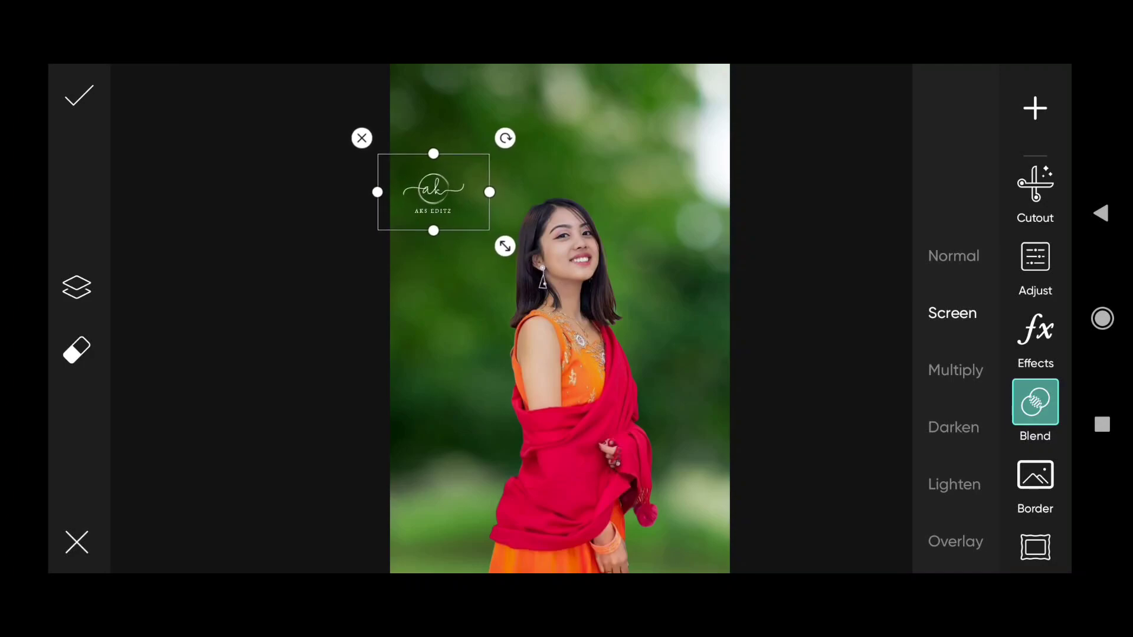
click(80, 95)
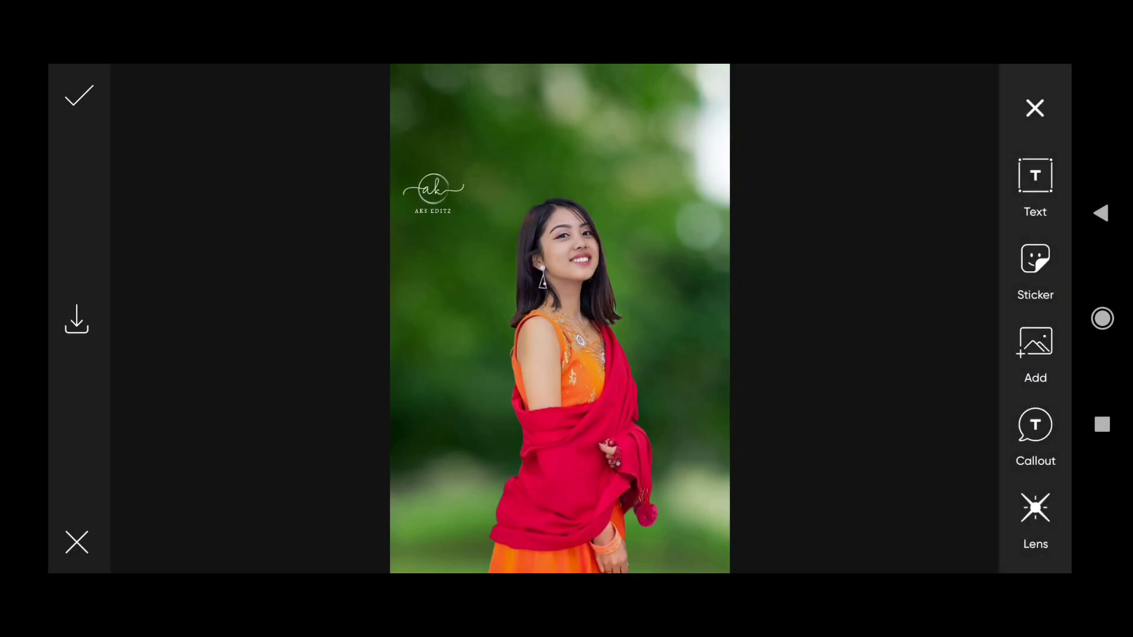
Step: Commit the watermark and bring up the save and share options
click(78, 95)
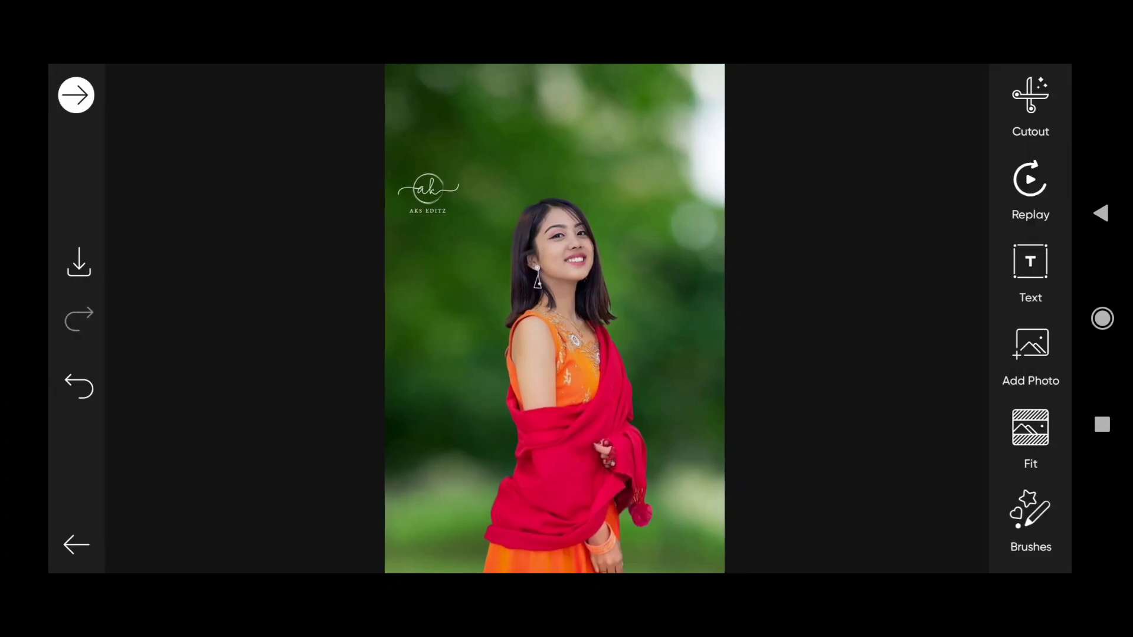
scroll(down, 3)
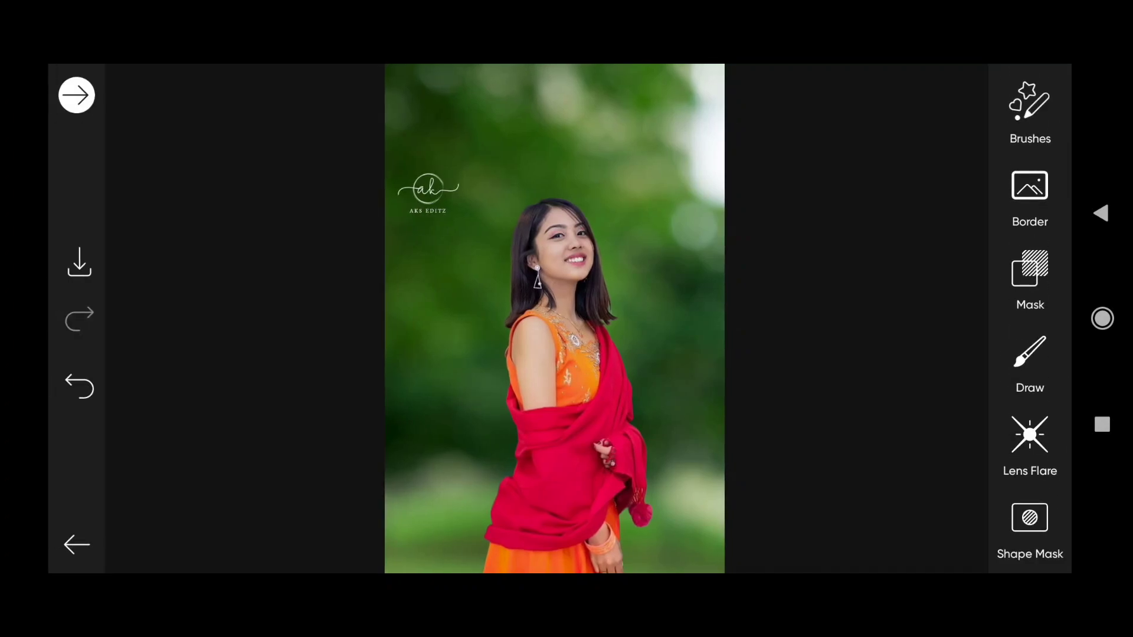
click(78, 261)
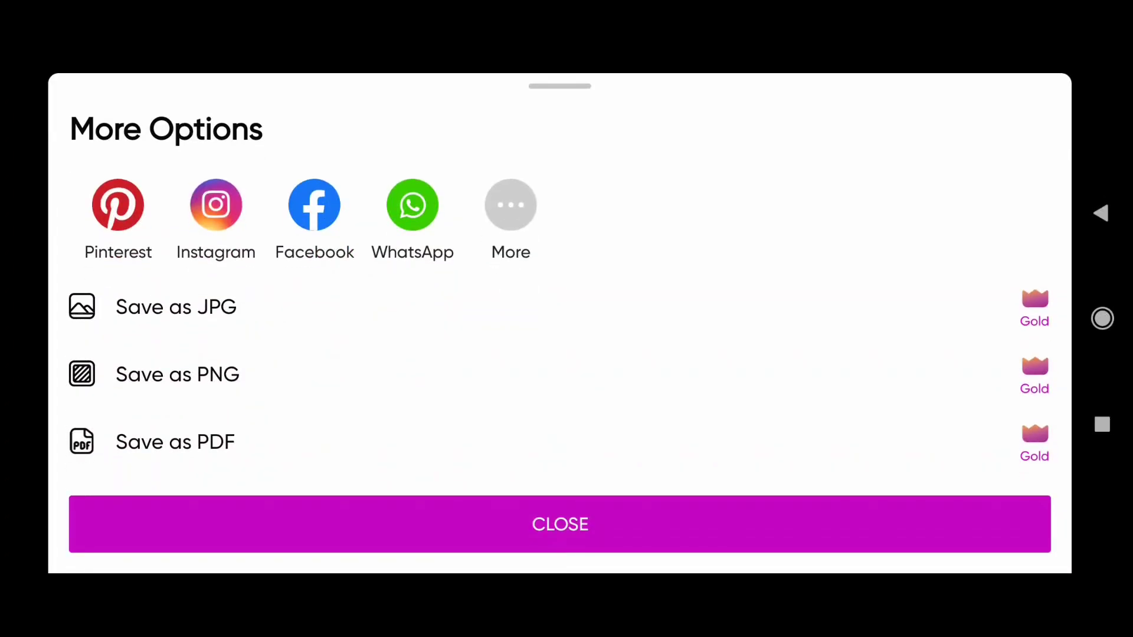